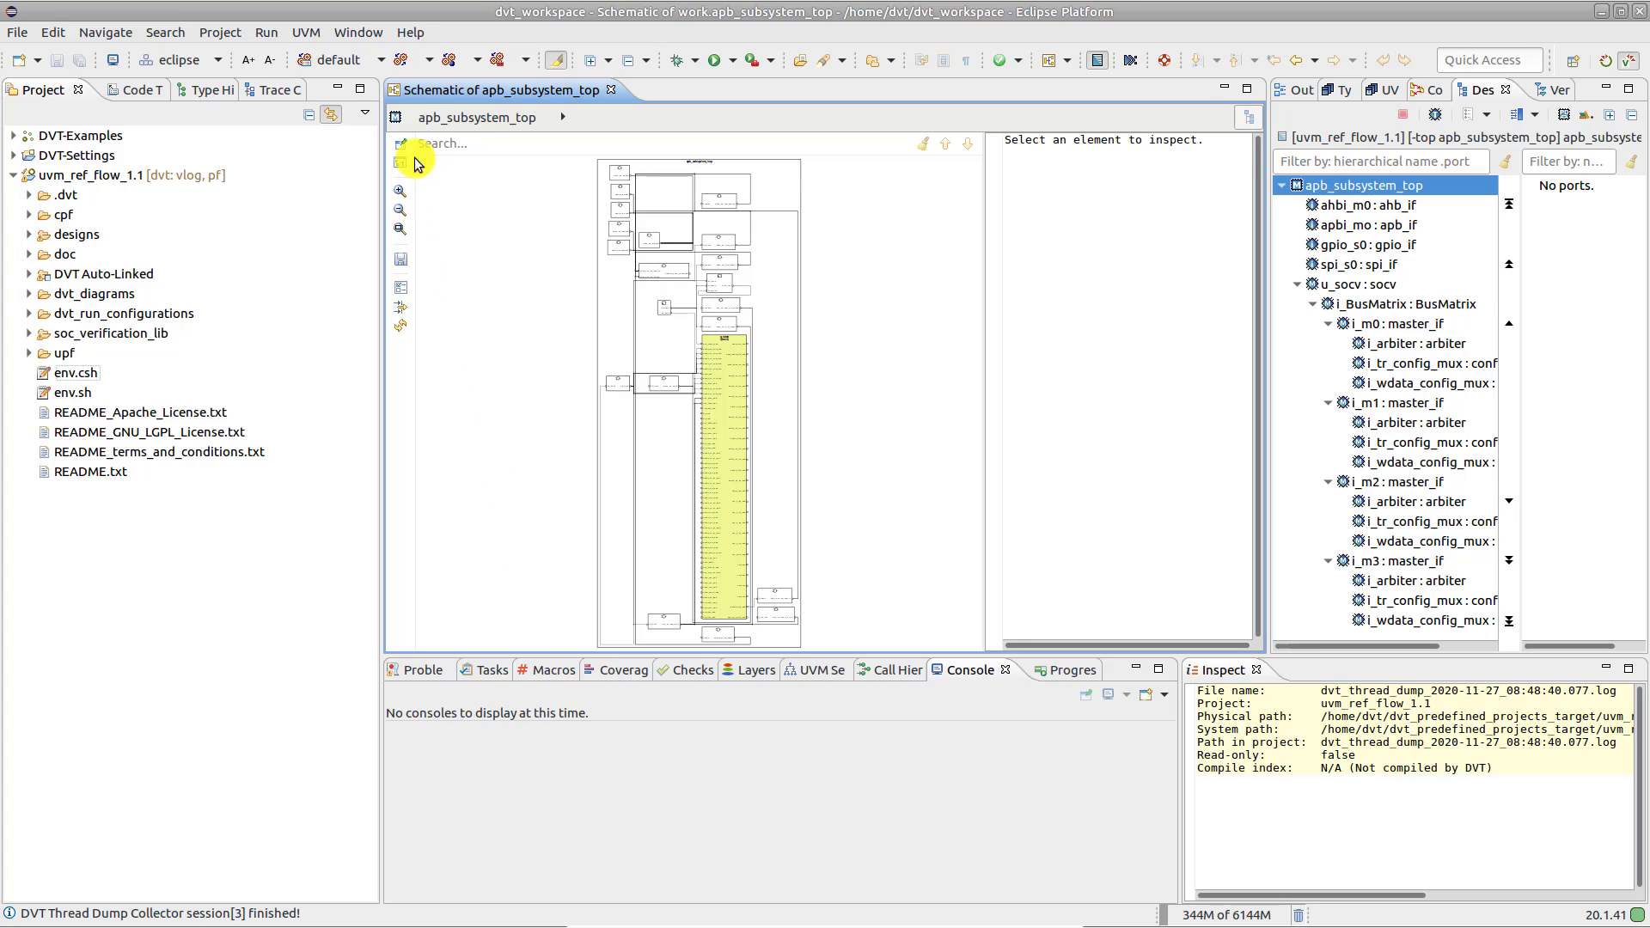
- Start the DVT Thread Dump Collector and redraw the apb_subsystem_top schematic at Depth 3
left_click(409, 31)
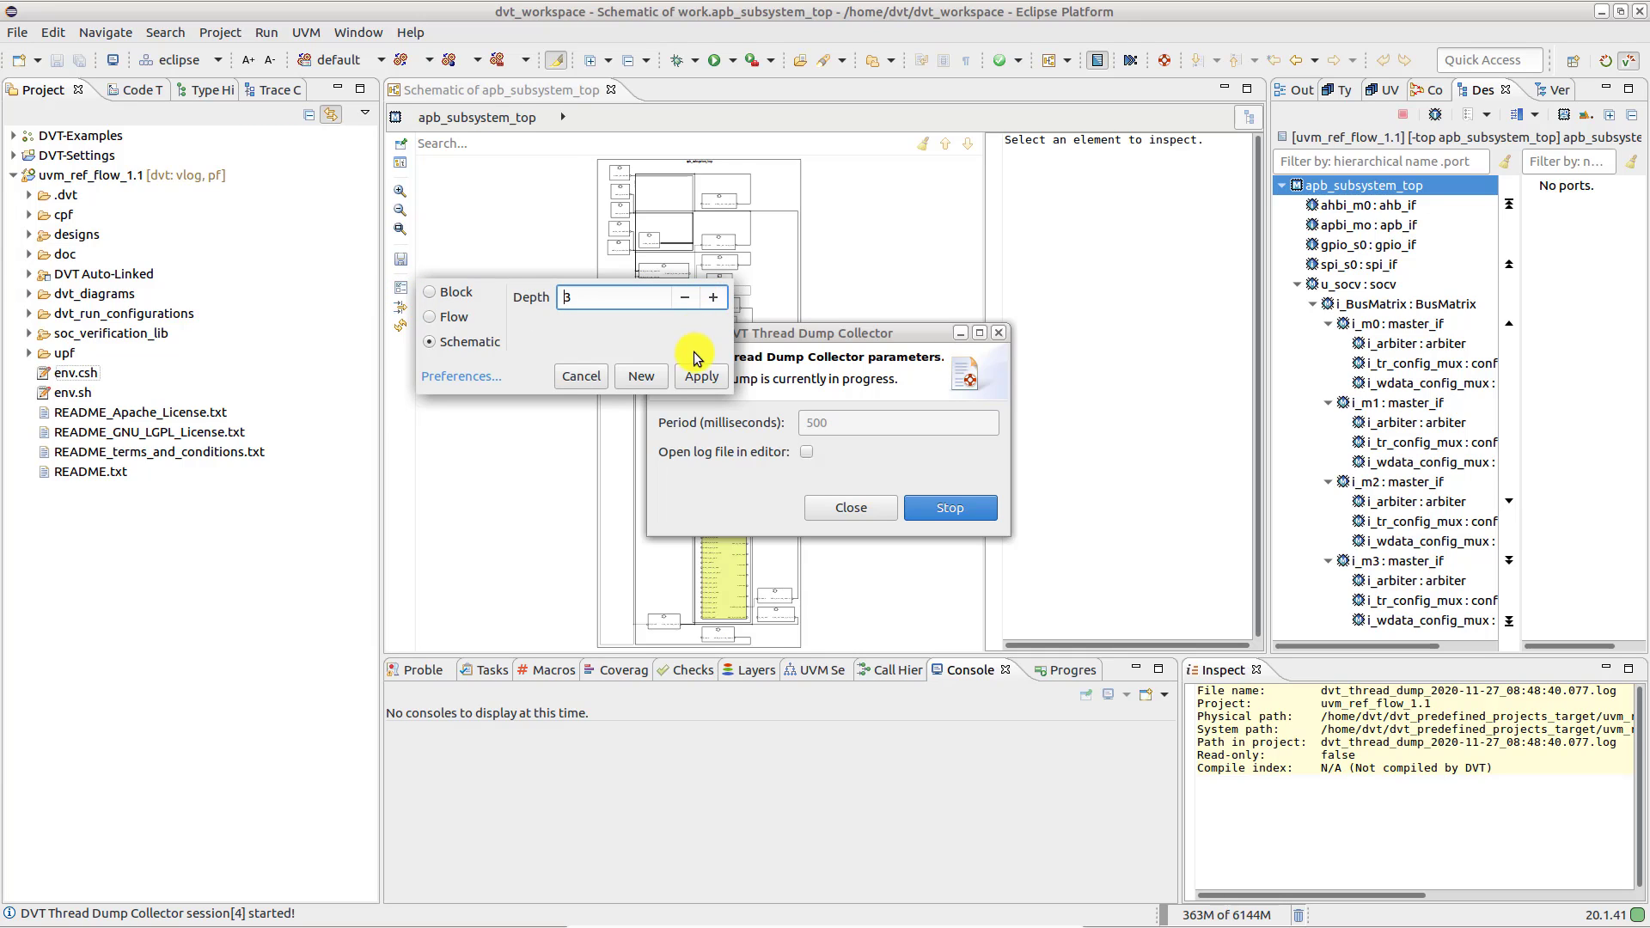
left_click(701, 376)
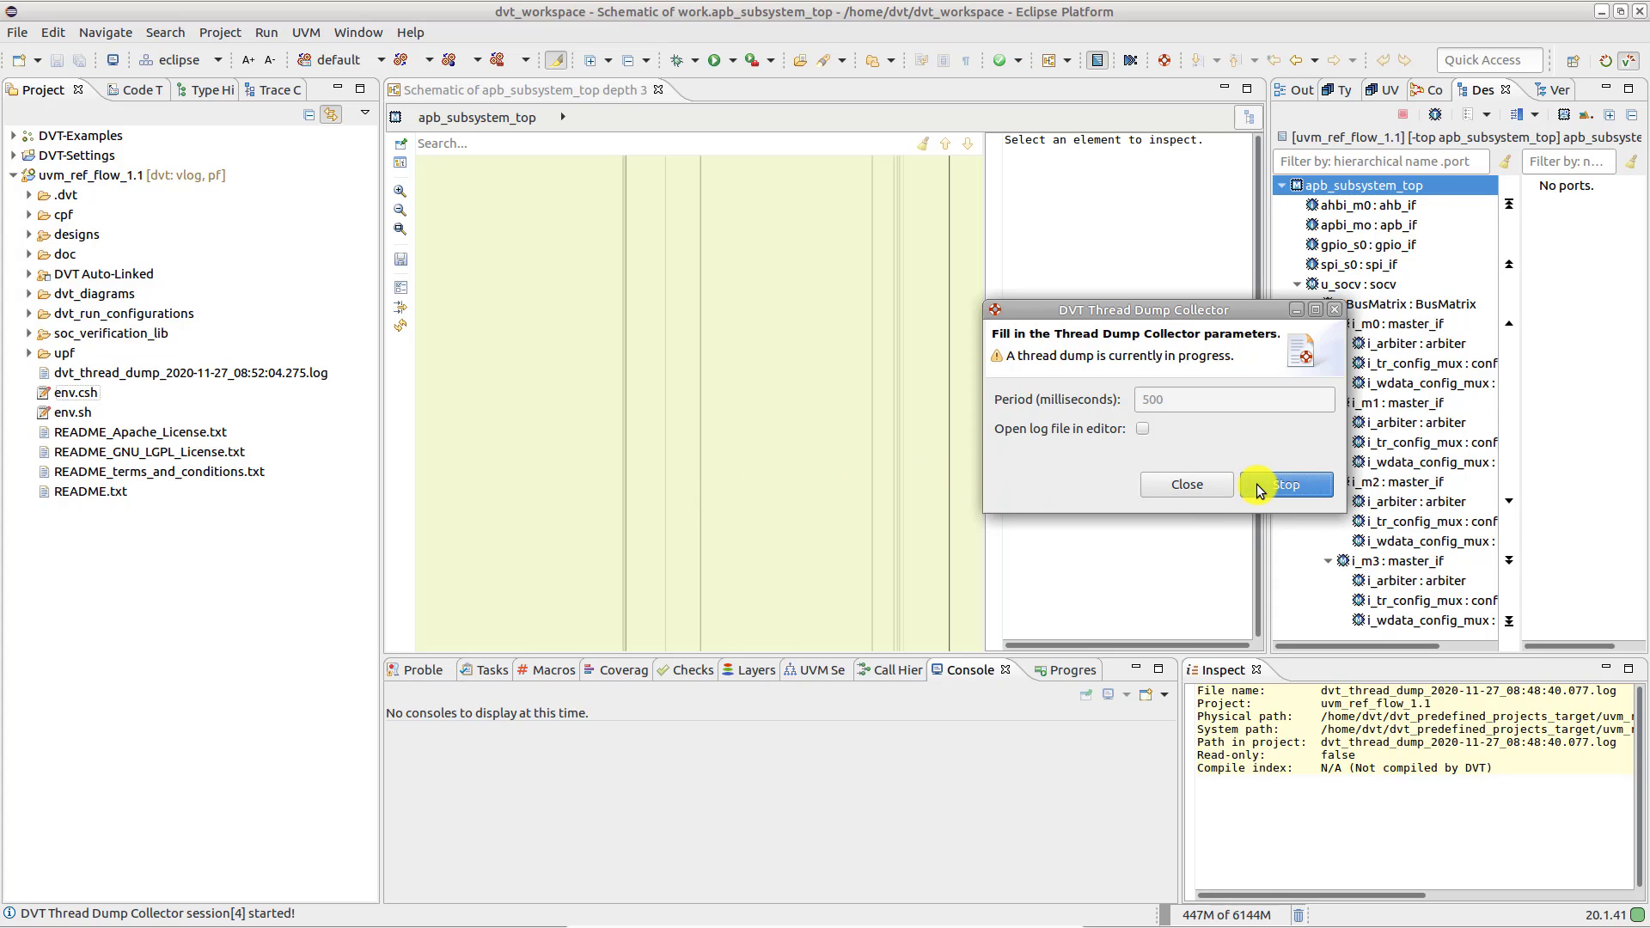
- Stop the thread dump collection and select the new dvt_thread_dump_2020-11-27 log in uvm_ref_flow_1.1
left_click(1286, 484)
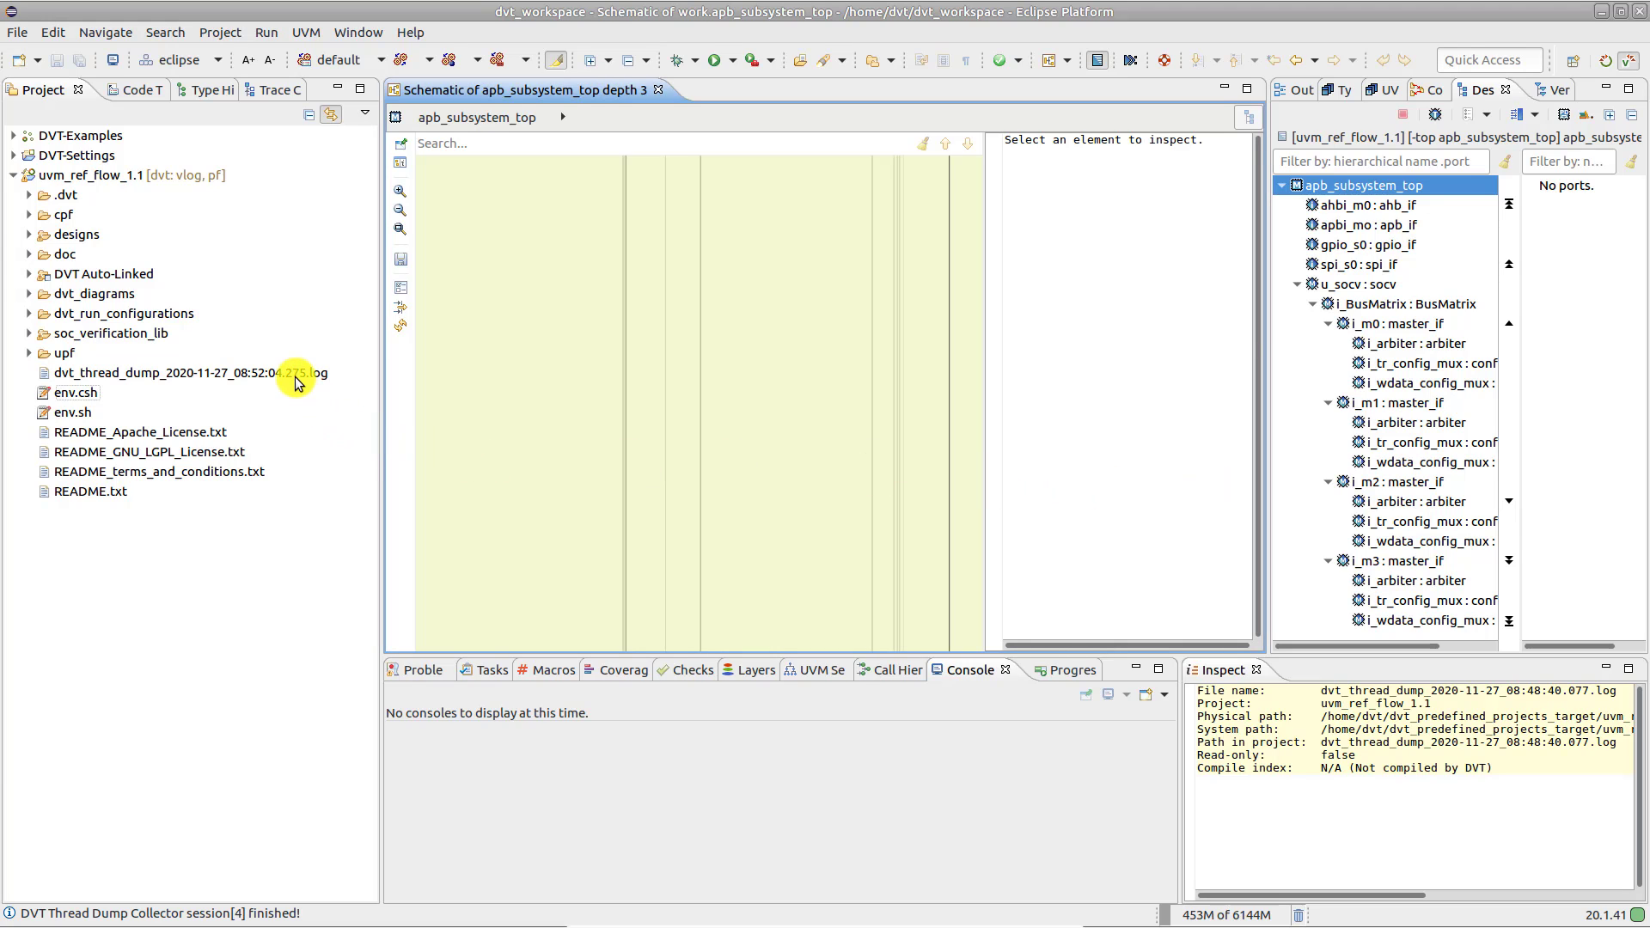
left_click(172, 373)
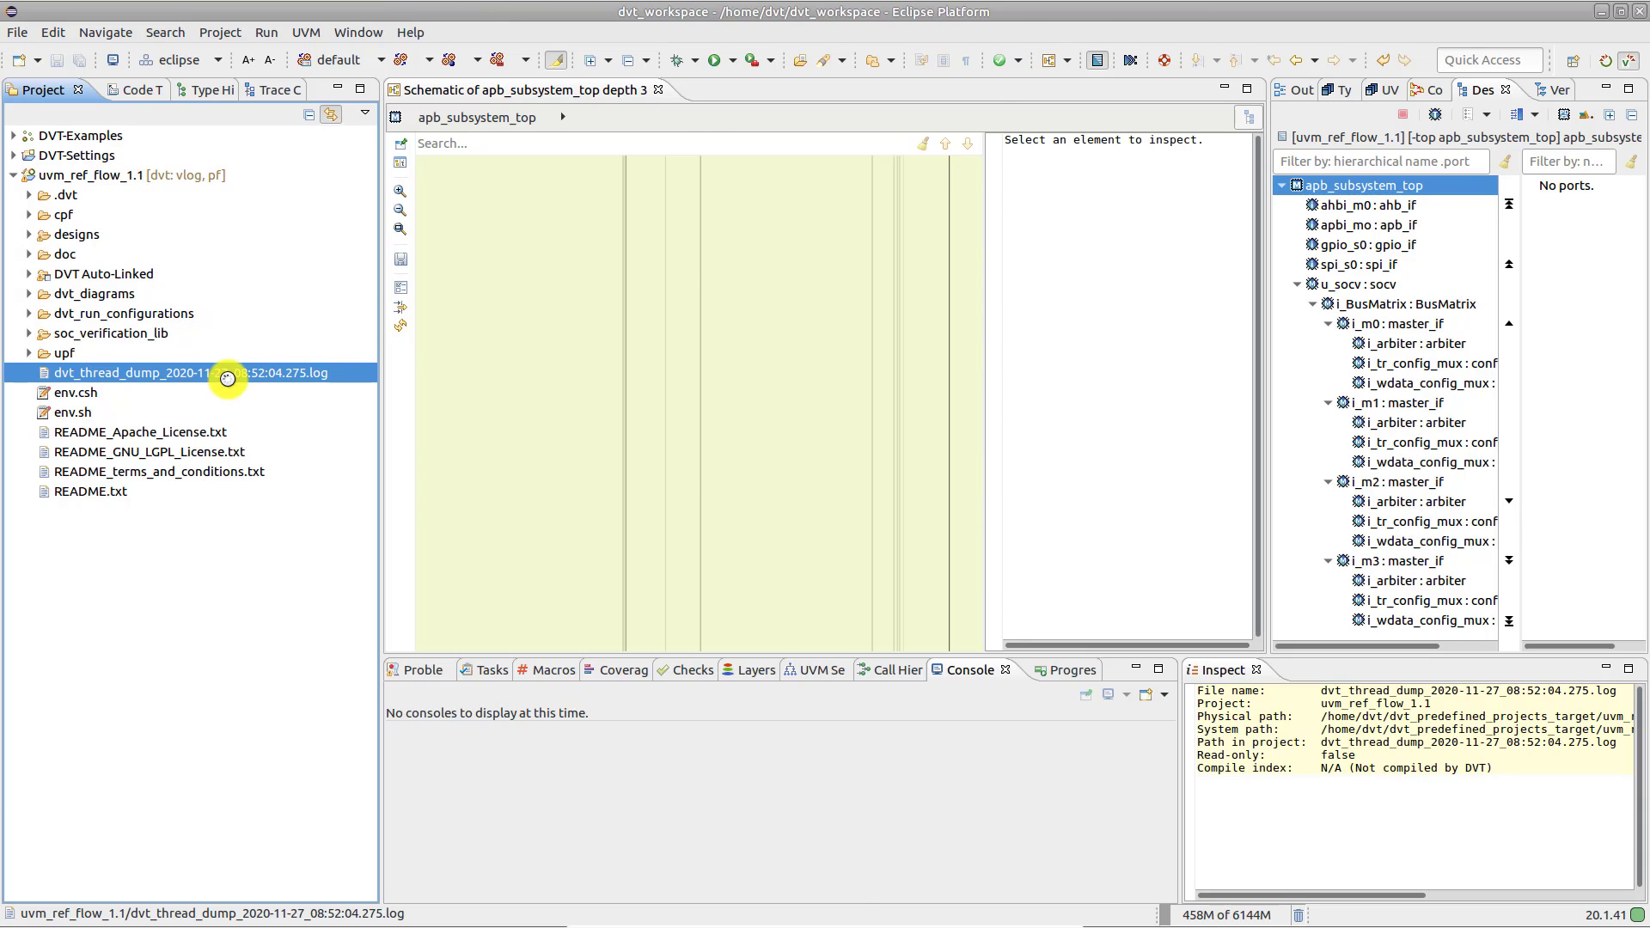
- View the thread dump log's stack traces in an editor, then reach the Help menu
double_click(189, 373)
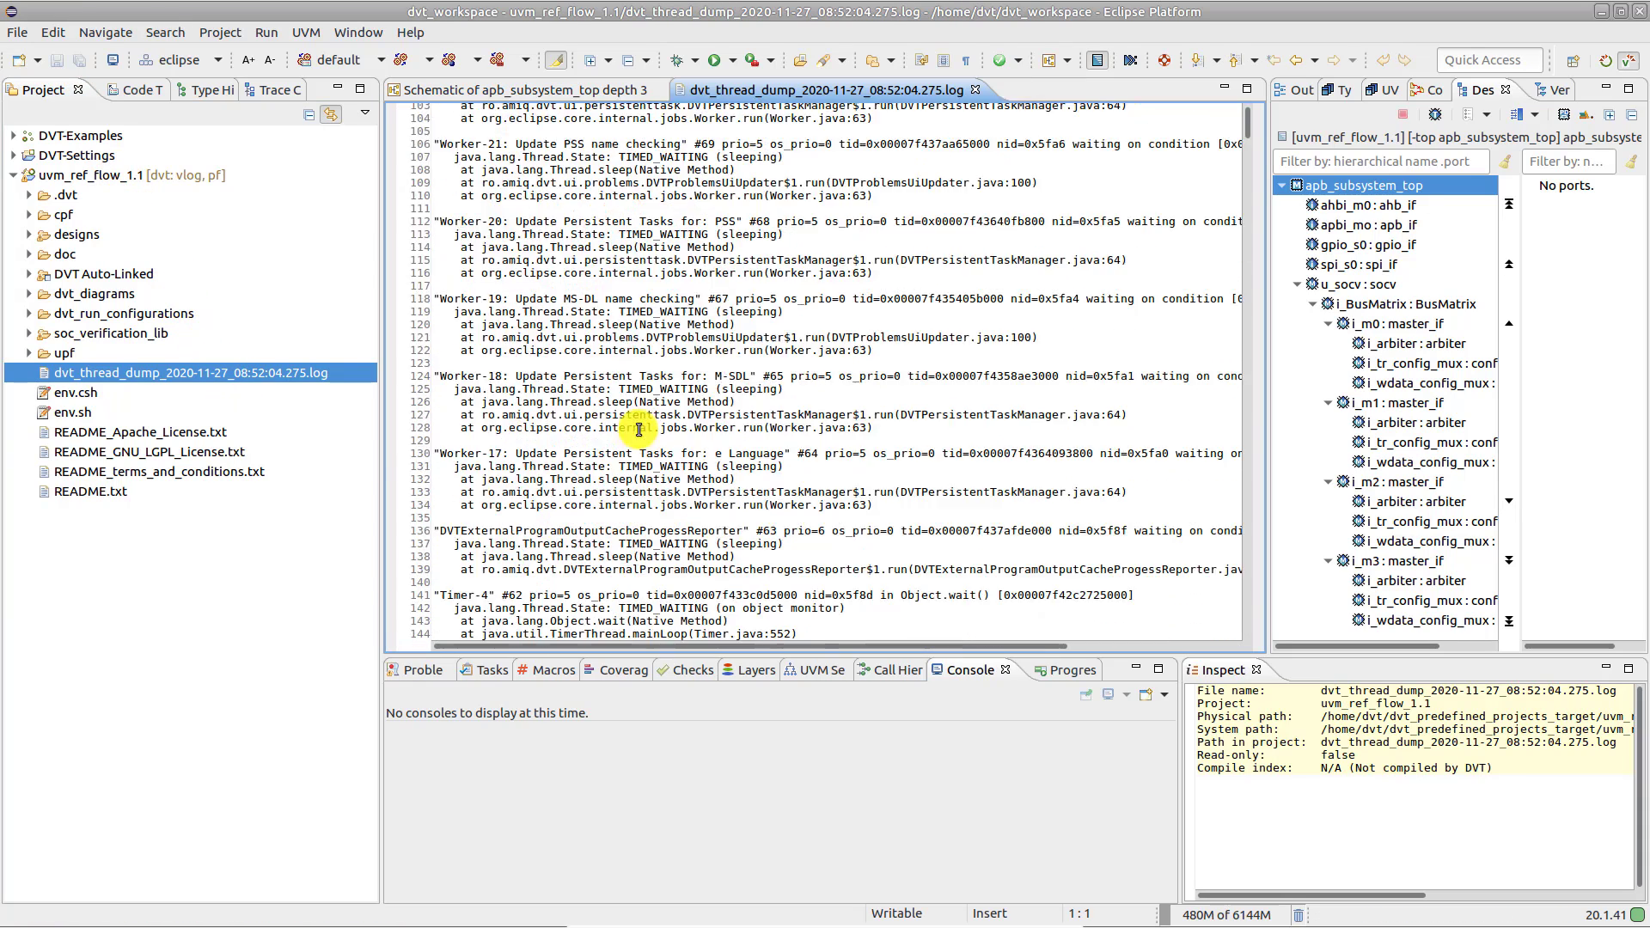
scroll("down", 3)
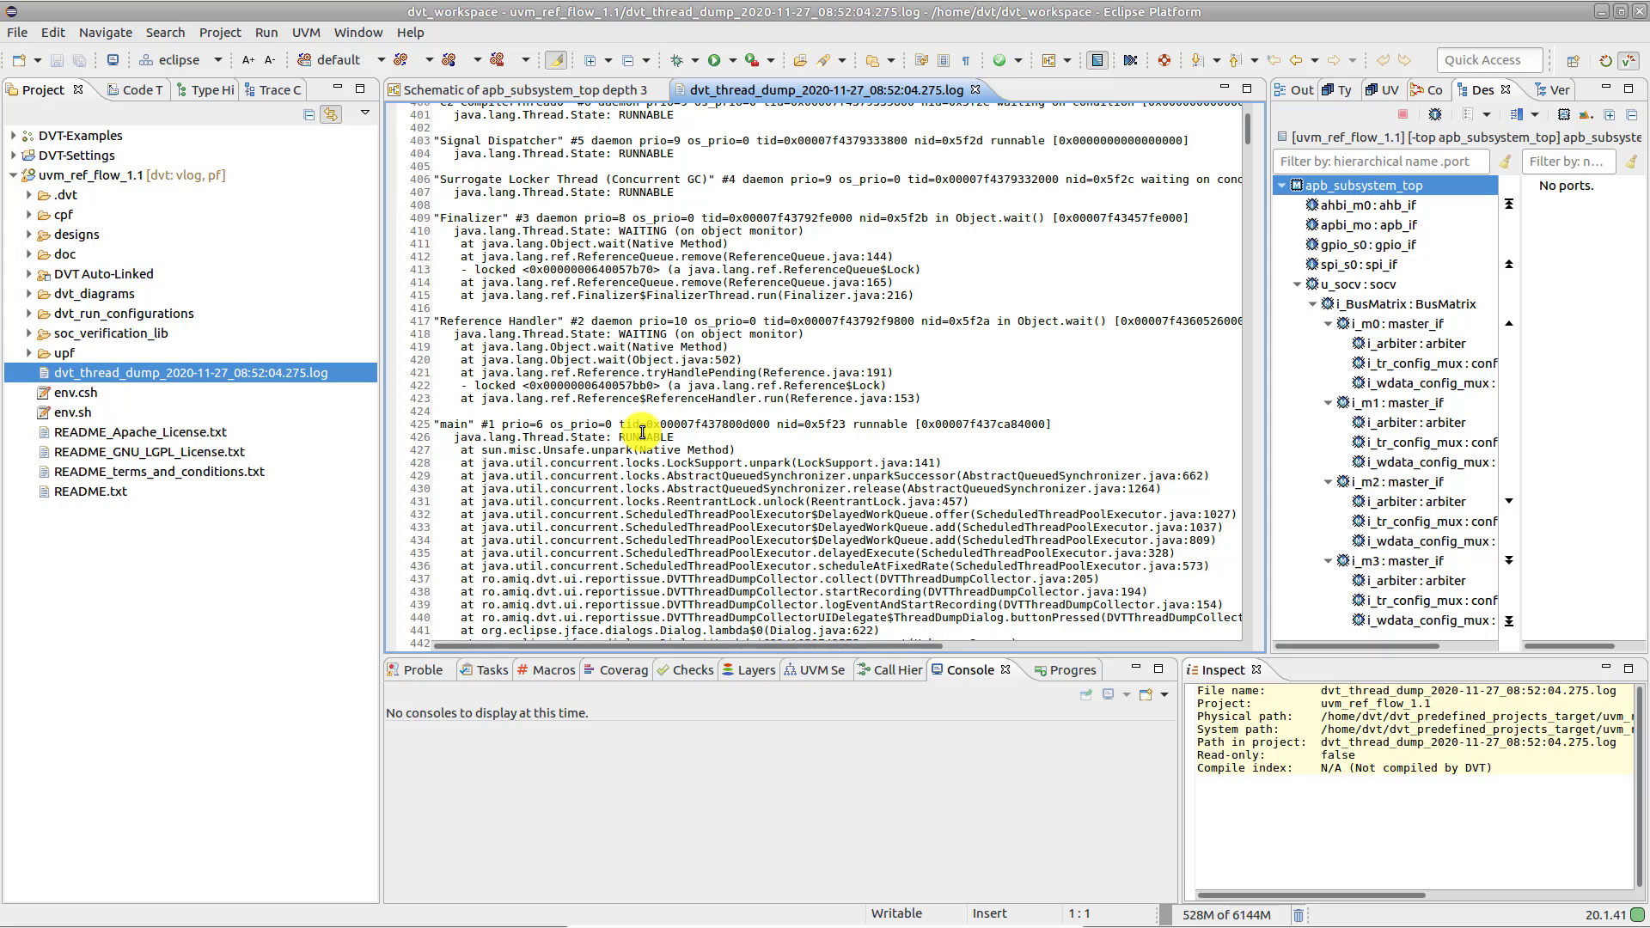
left_click(409, 31)
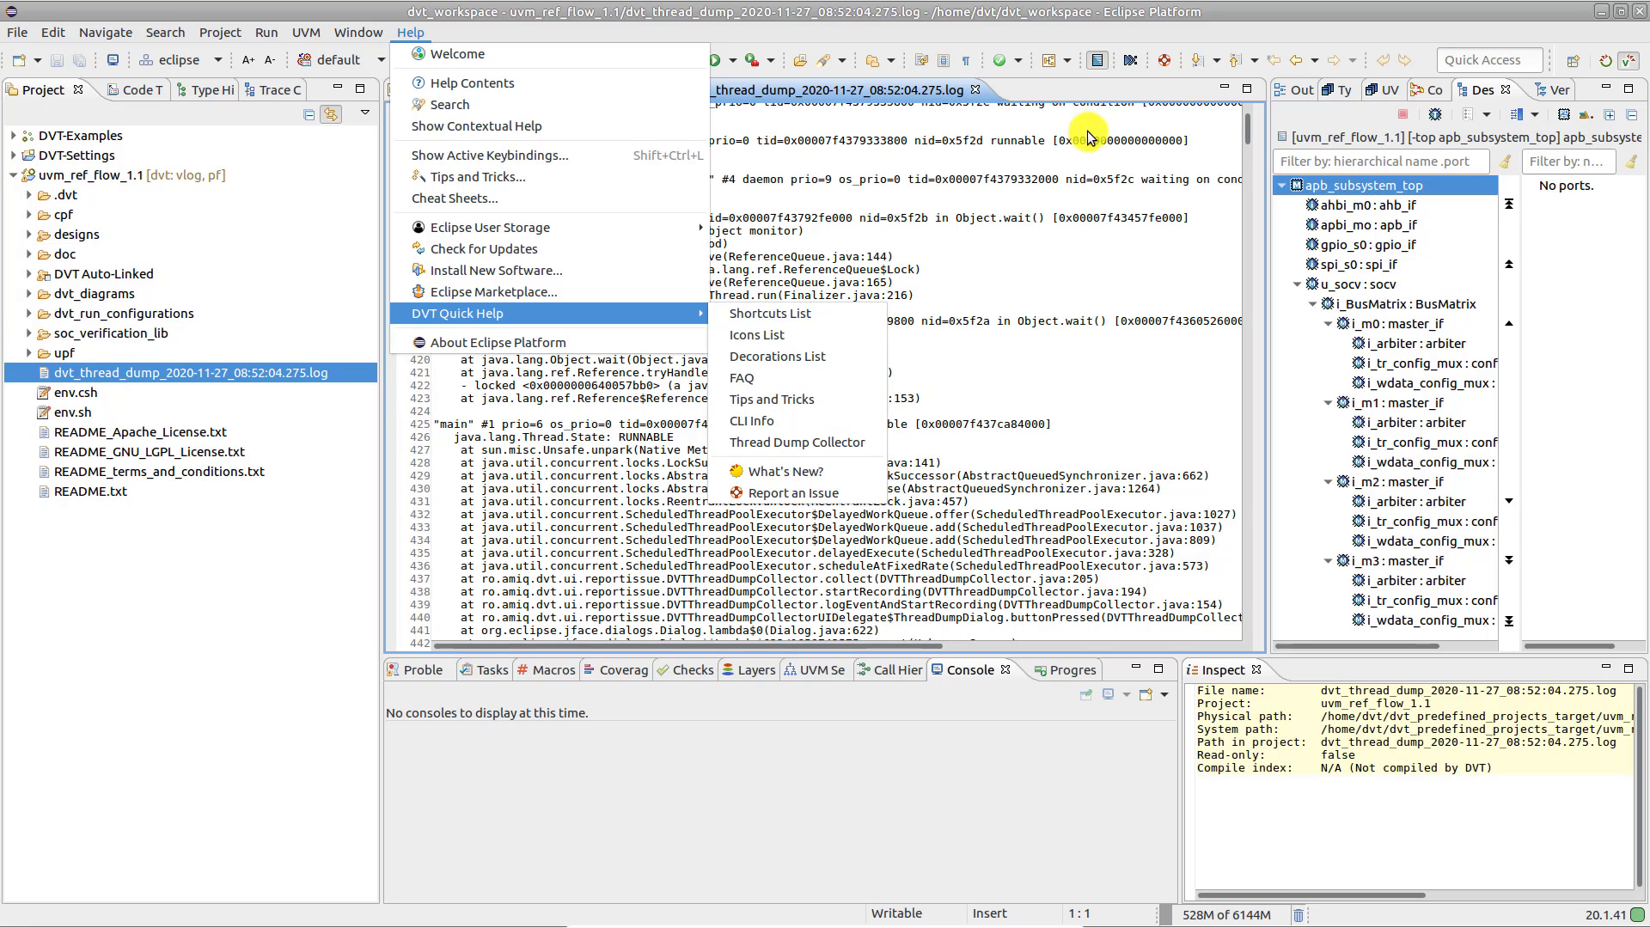
mouse_move(1006, 241)
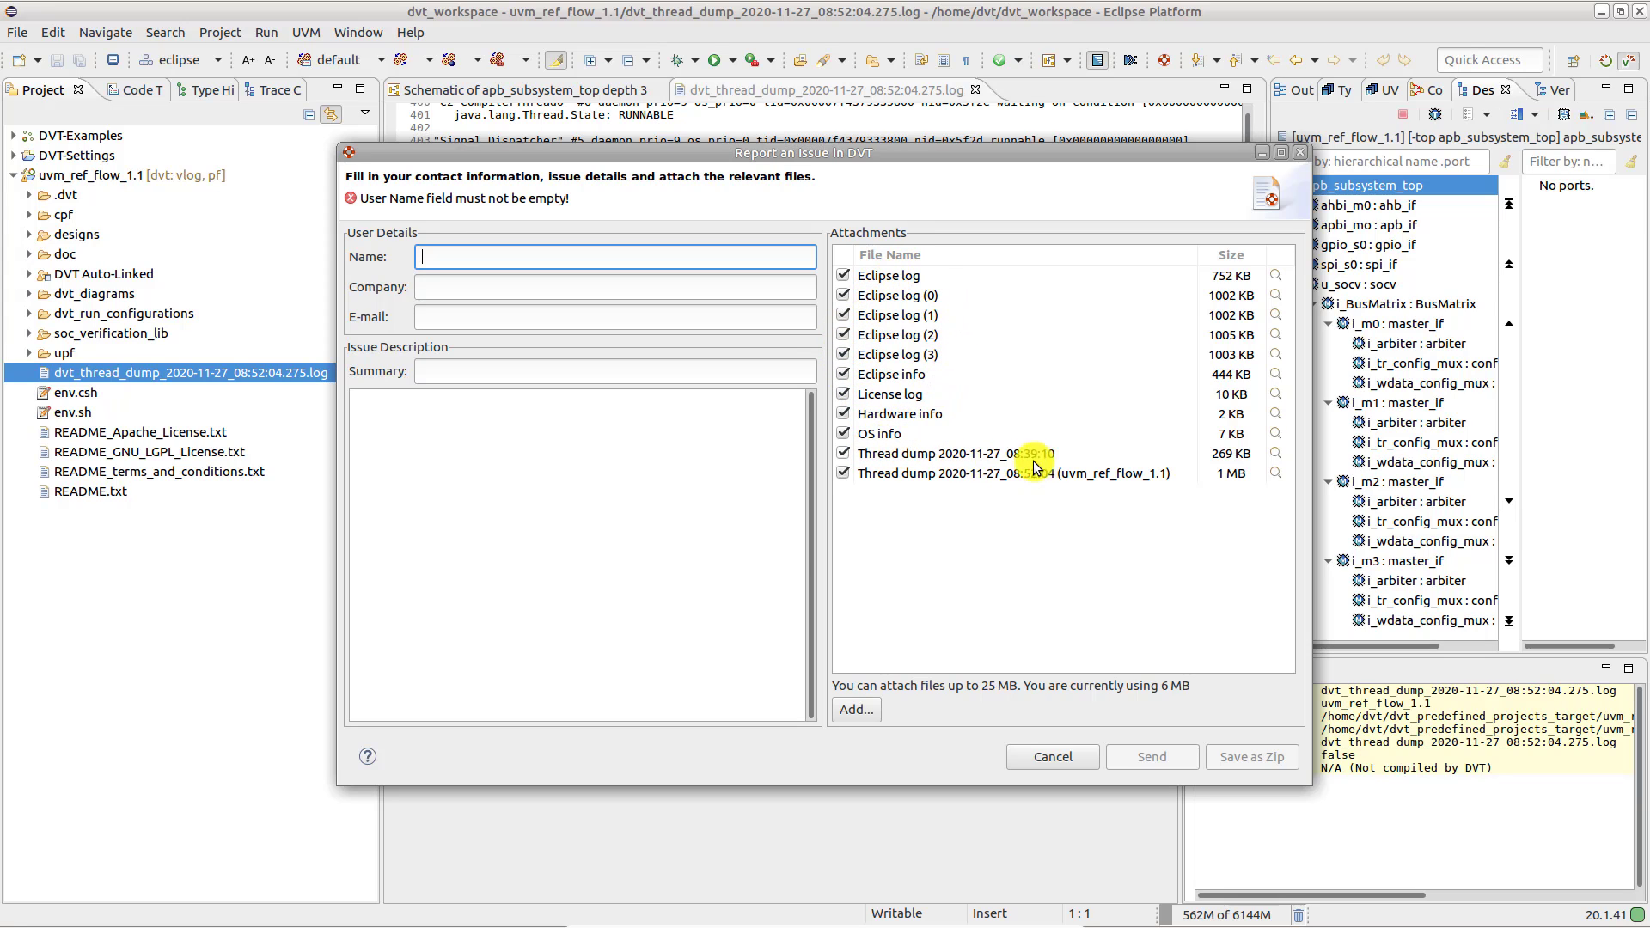
mouse_move(1036, 471)
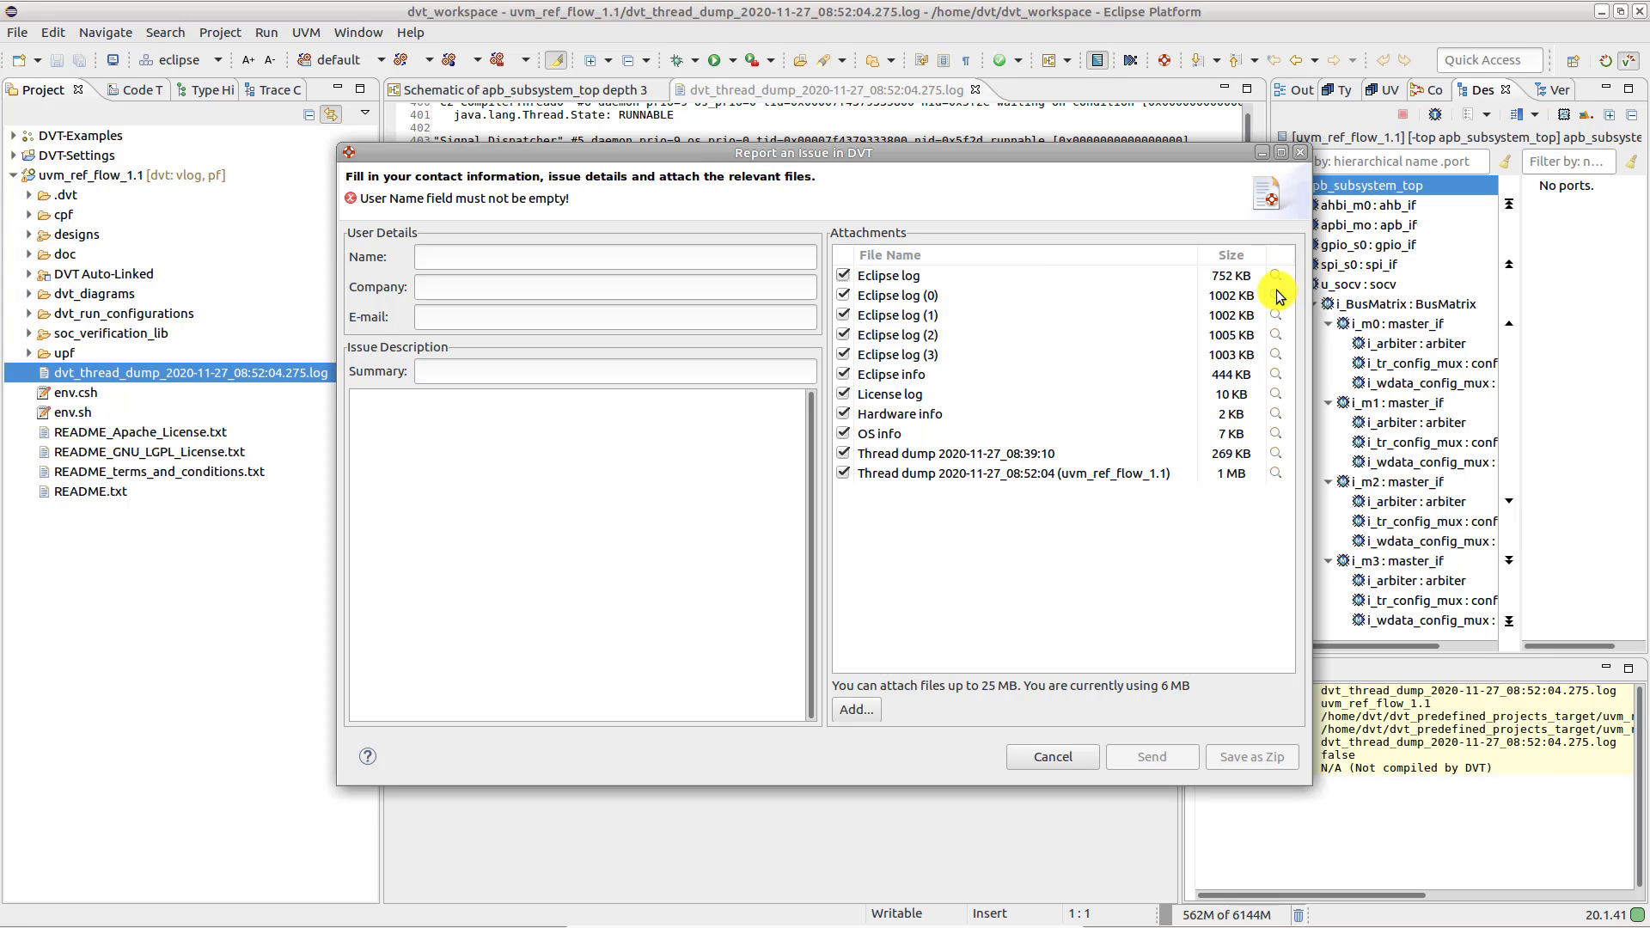
mouse_move(1152, 331)
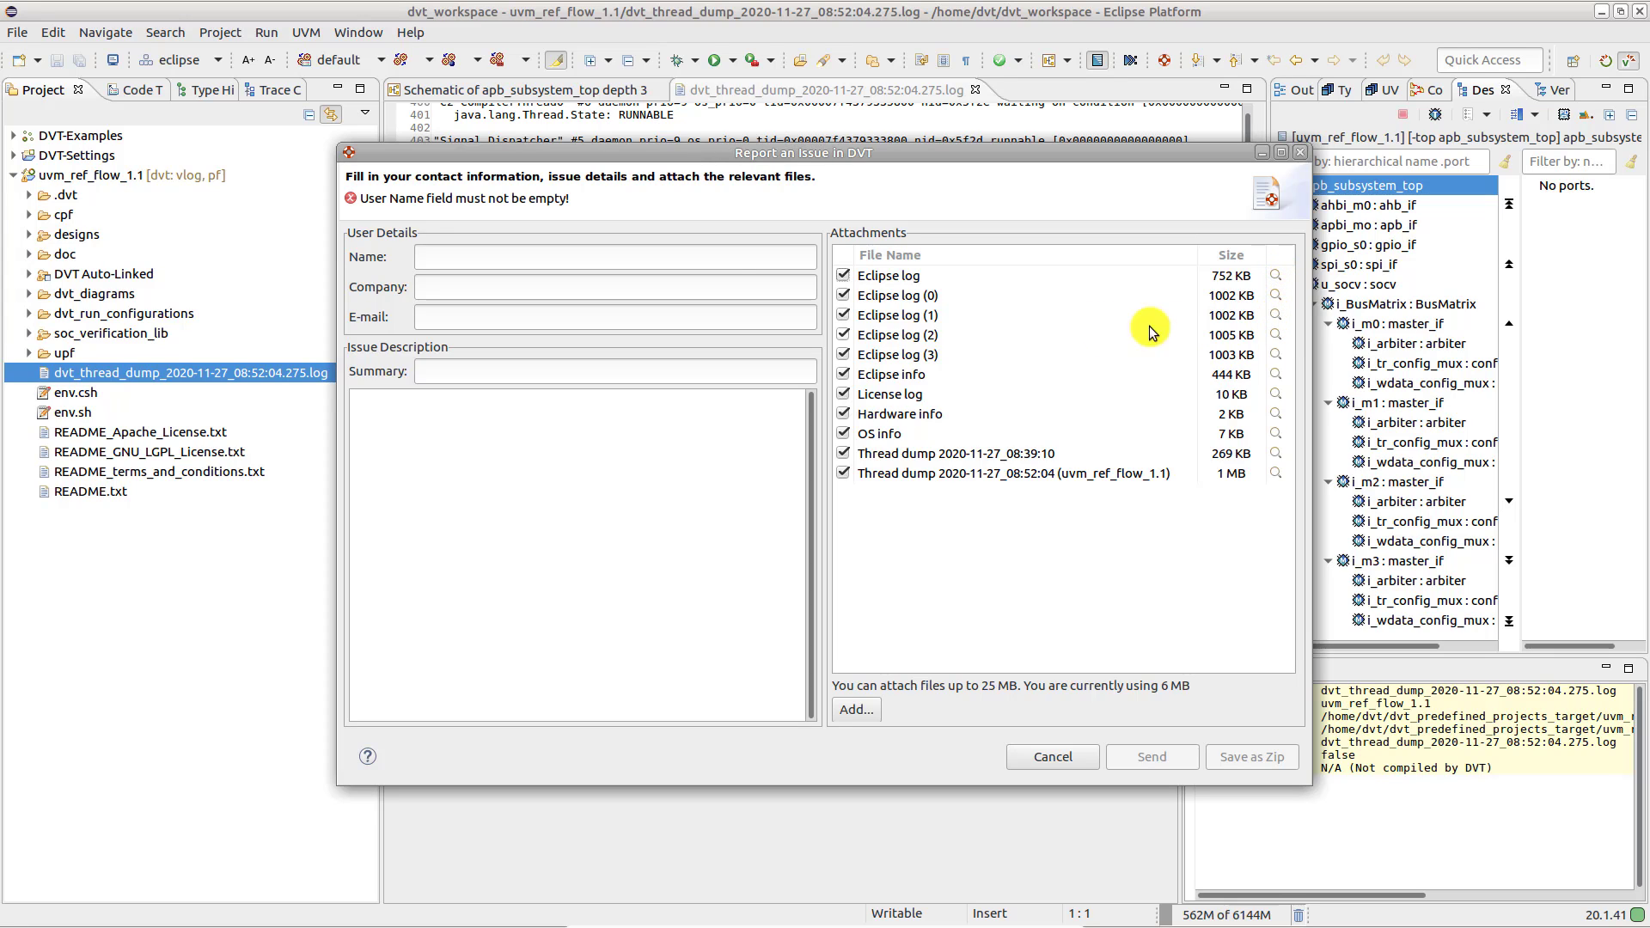
mouse_move(640, 275)
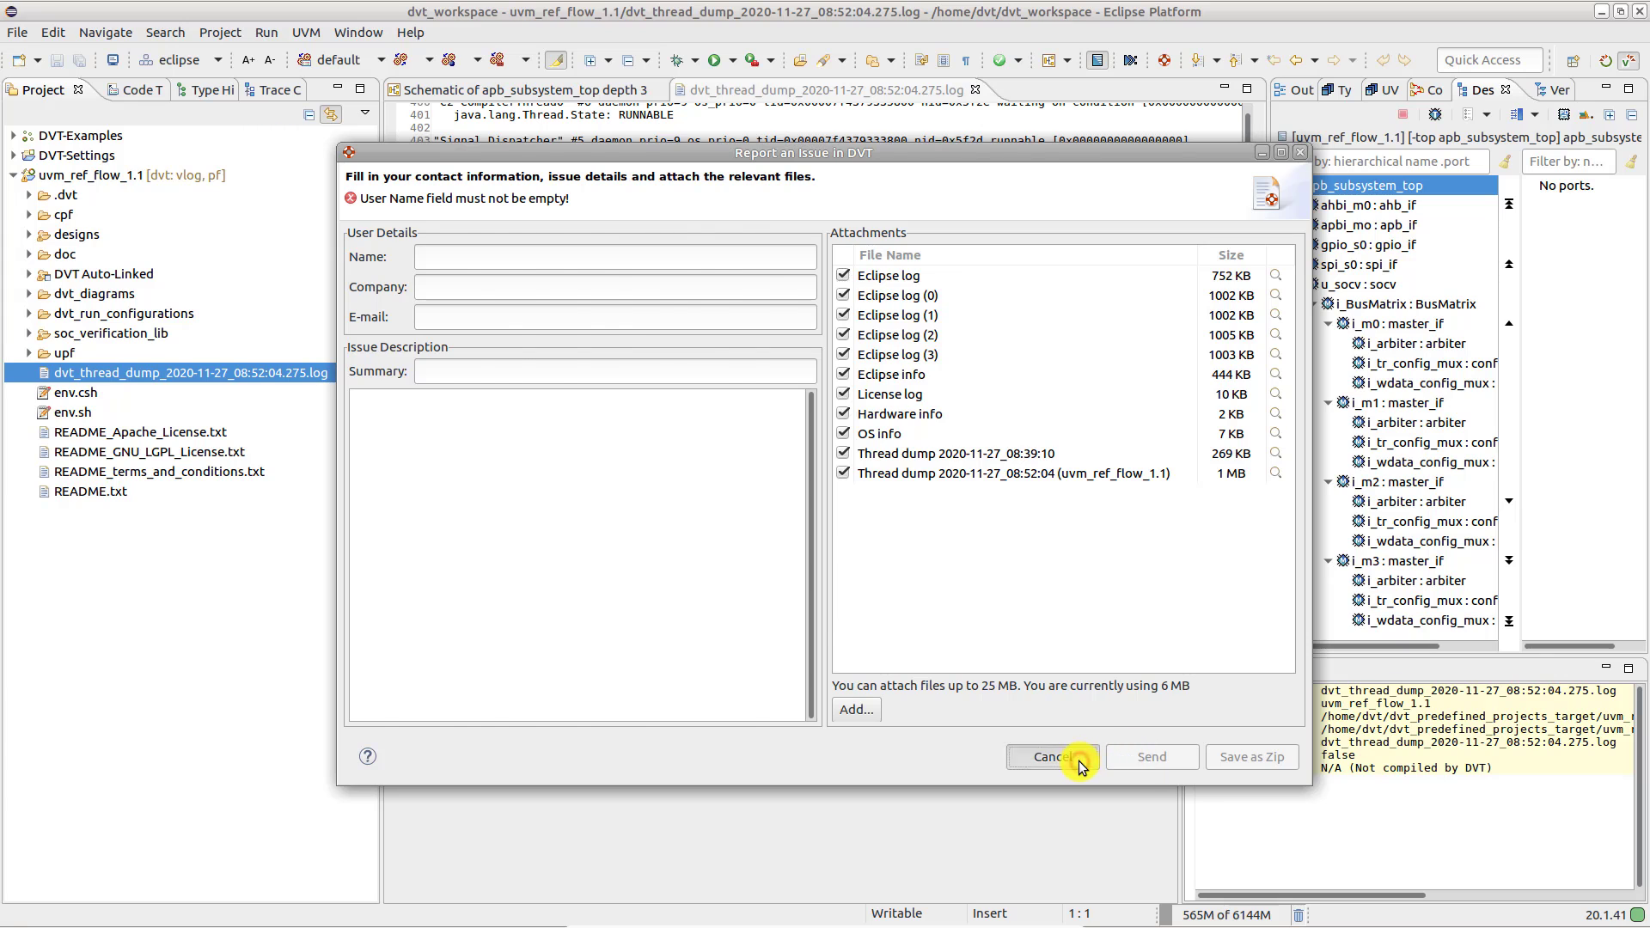
- Cancel the Report an Issue dialog and run dvt_debug_utils.sh -jcmd_thread_dump on dvt_workspace in Terminal
left_click(1052, 756)
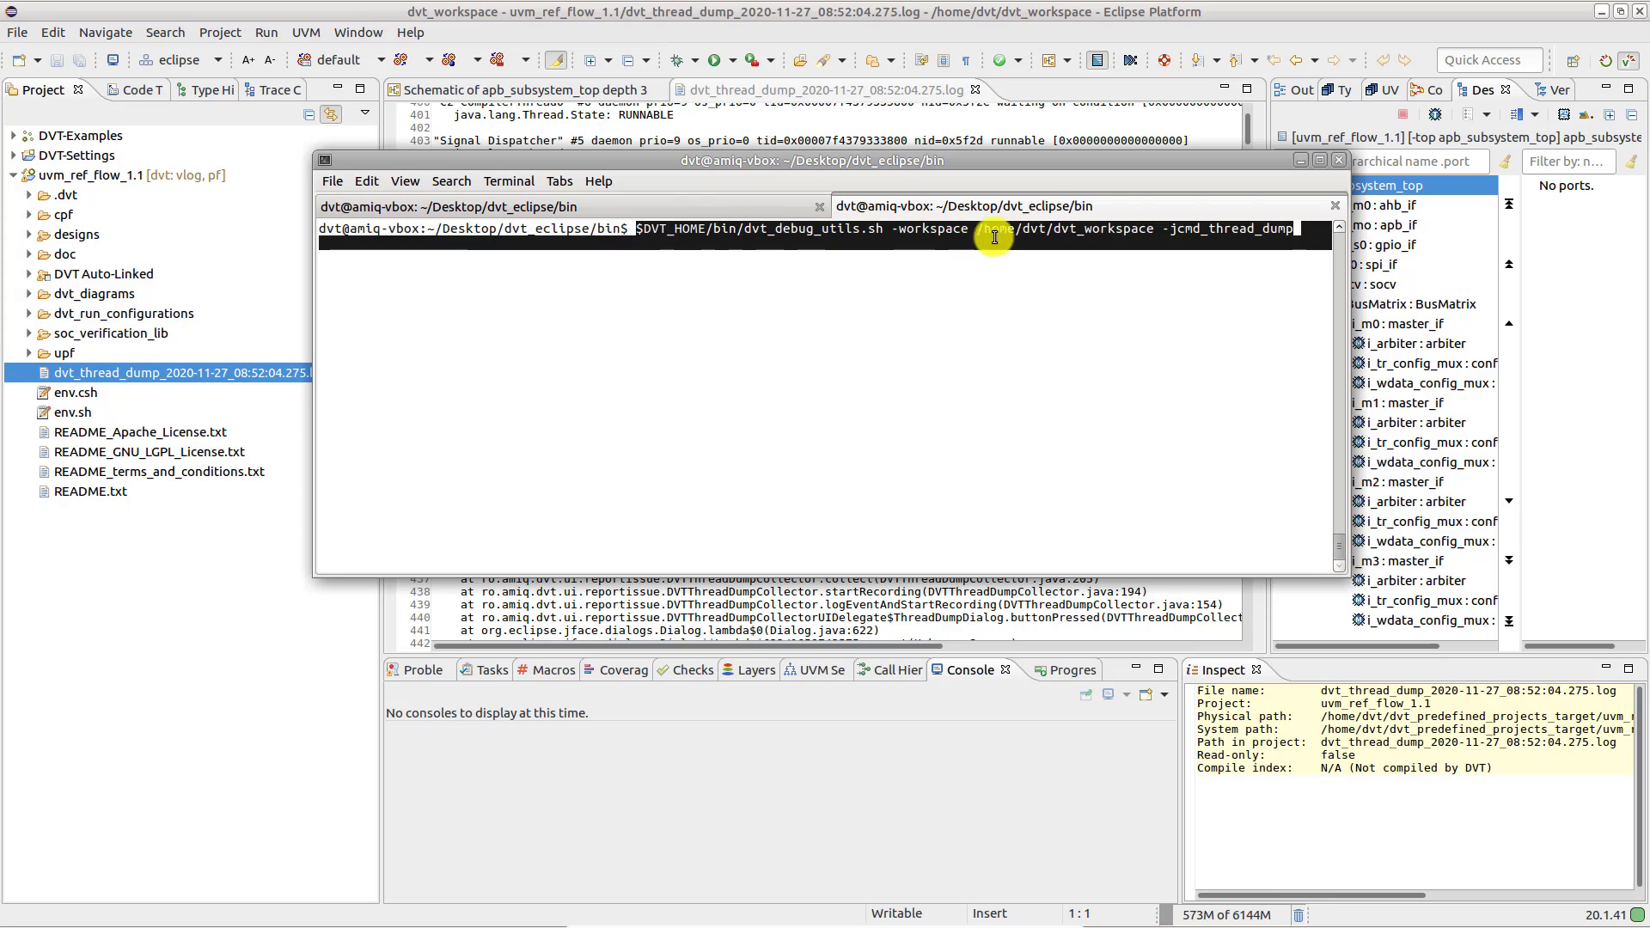
key("Return")
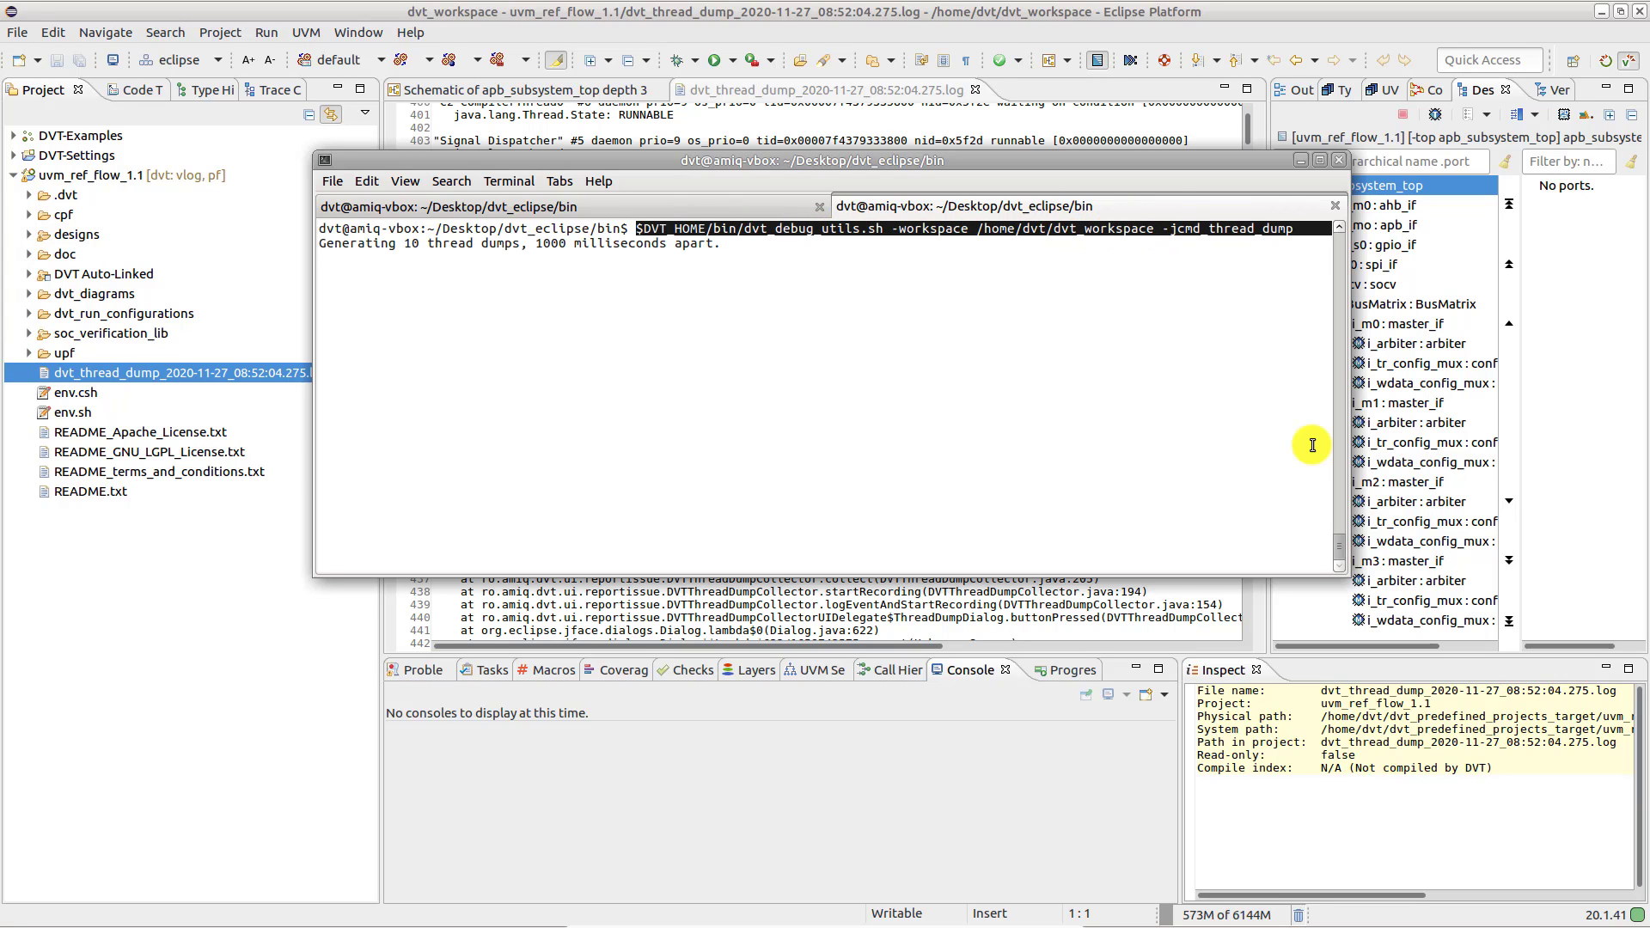